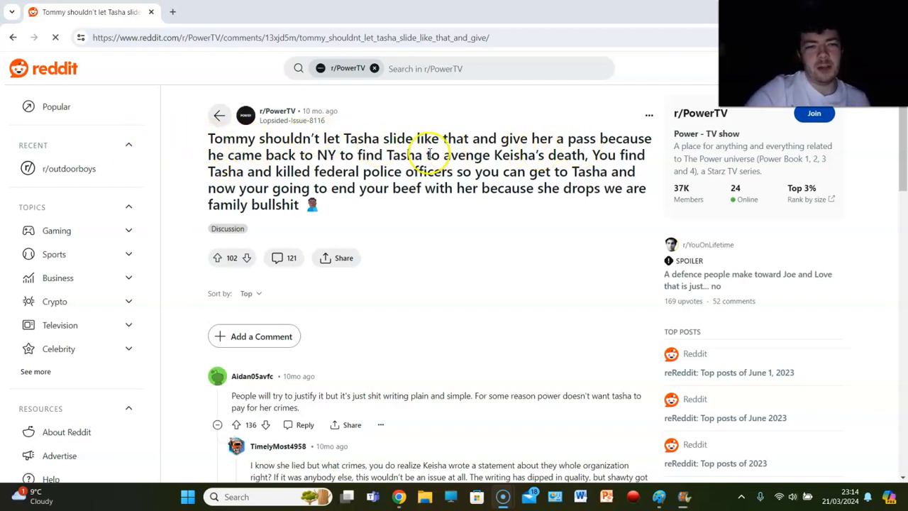
pyautogui.moveTo(478, 163)
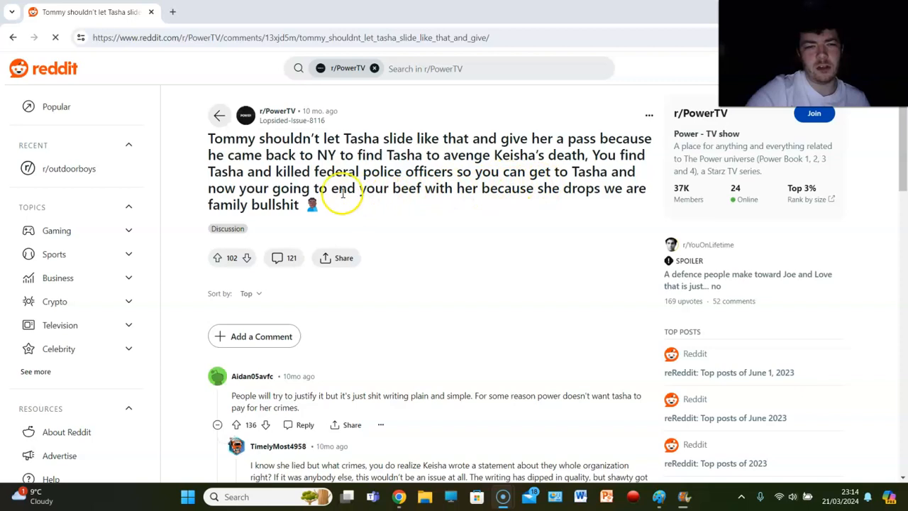
pyautogui.moveTo(488, 208)
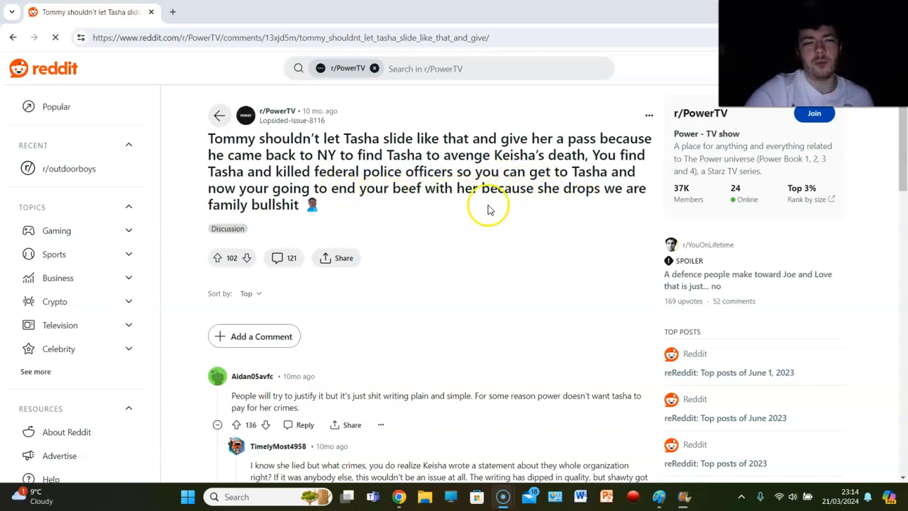
pyautogui.moveTo(417, 216)
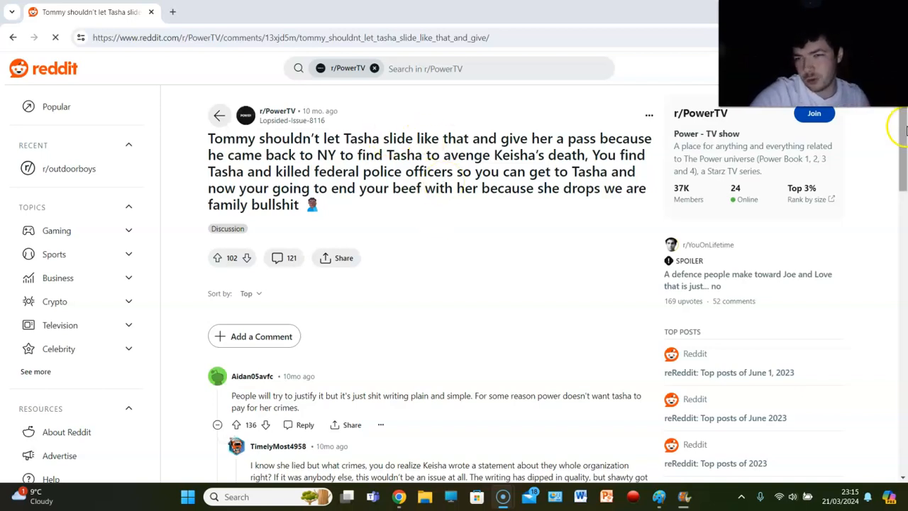
# - Scroll to the top comment and its first replies debating Tasha's crimes and plot armor
pyautogui.scroll(-3)
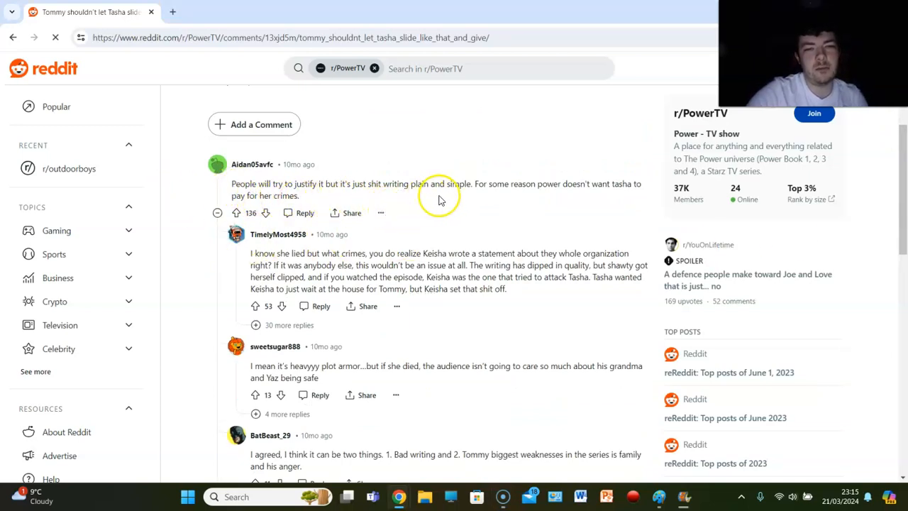
pyautogui.moveTo(585, 204)
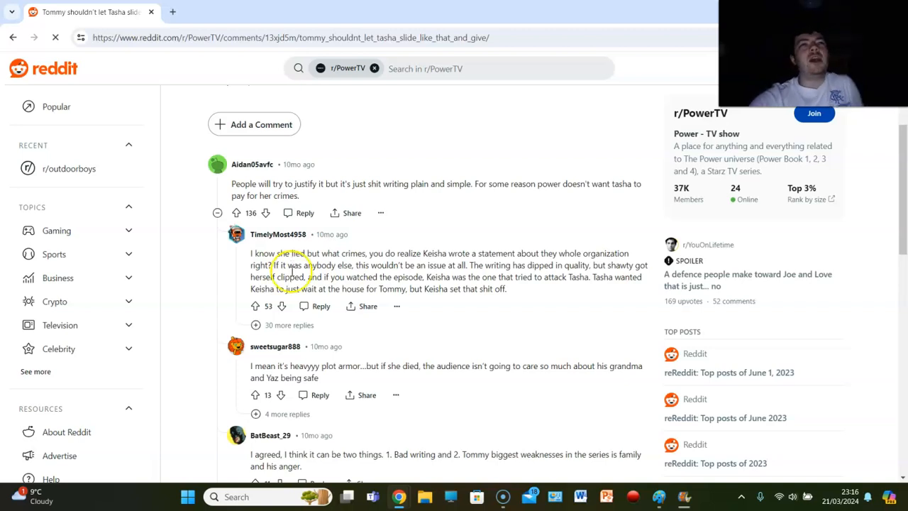
pyautogui.moveTo(233, 287)
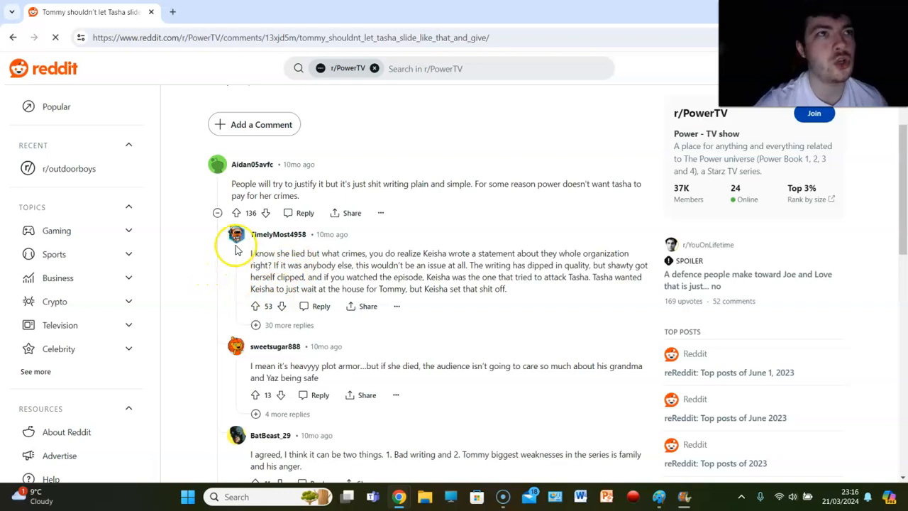
pyautogui.moveTo(235, 274)
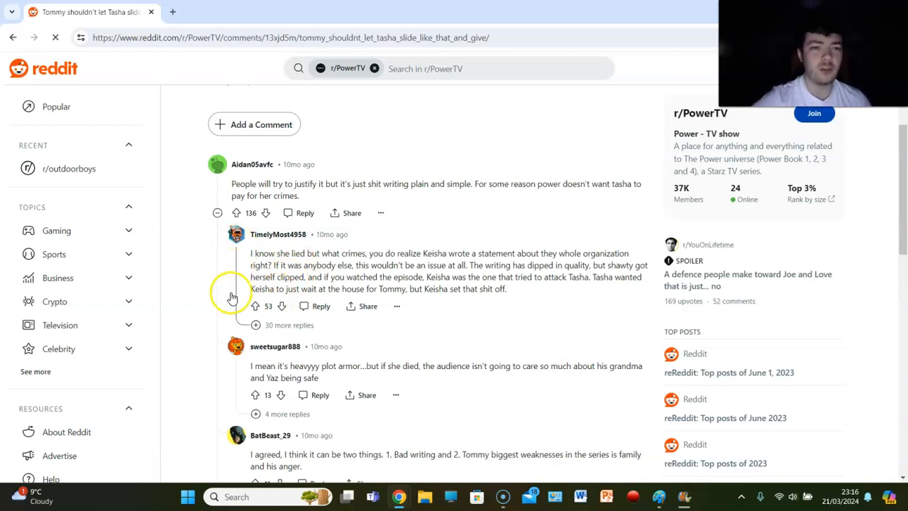
pyautogui.moveTo(203, 326)
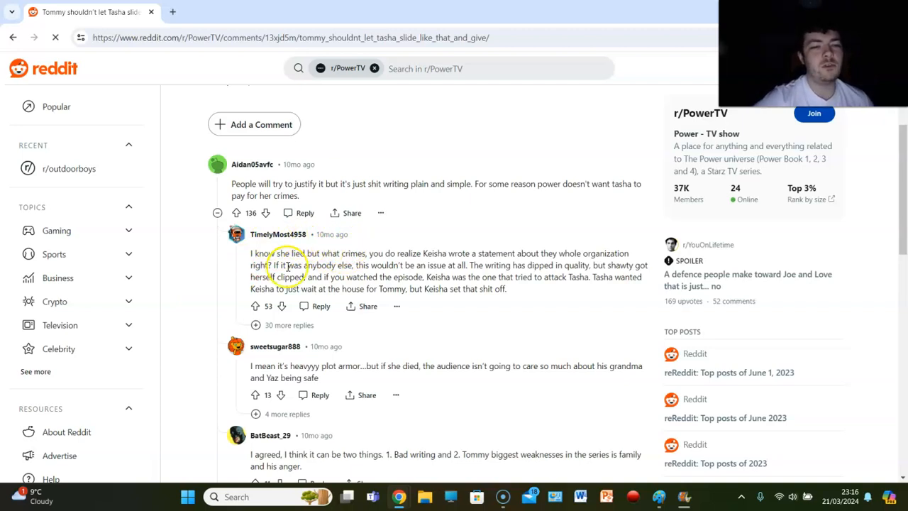
pyautogui.moveTo(394, 245)
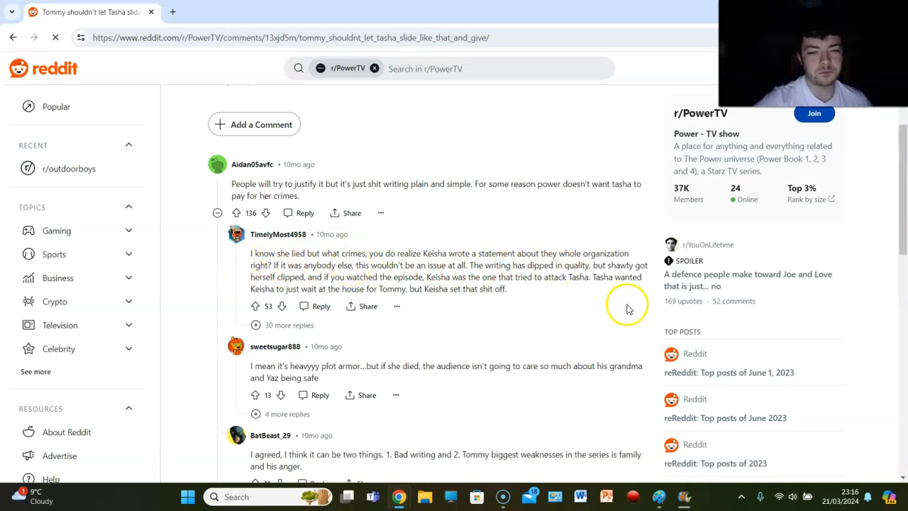
pyautogui.moveTo(521, 275)
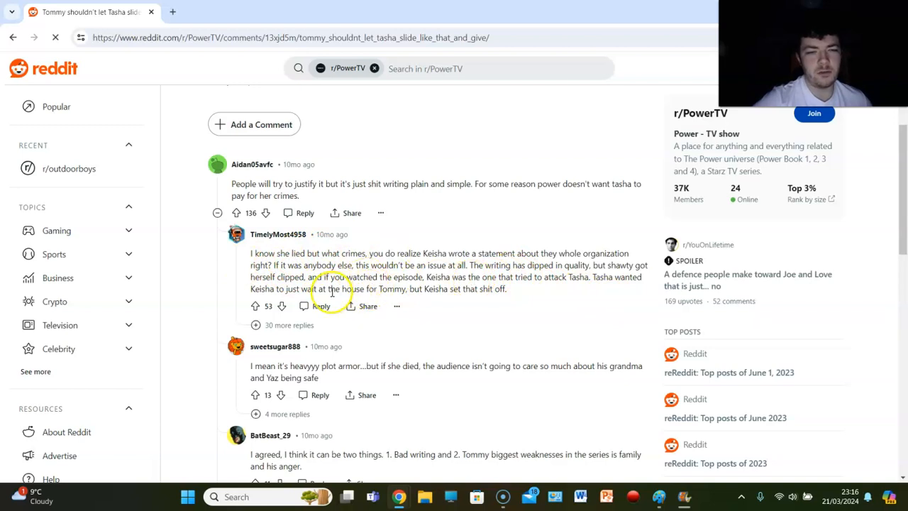
pyautogui.moveTo(426, 298)
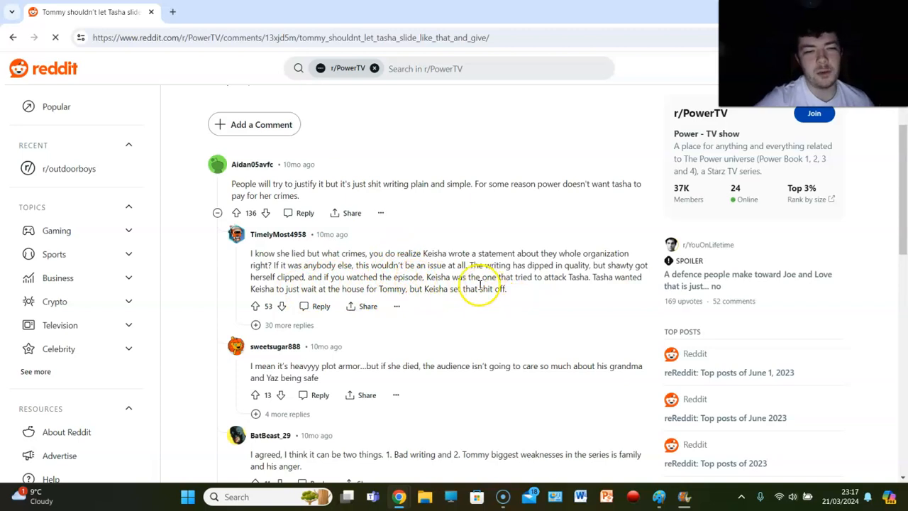
pyautogui.moveTo(560, 317)
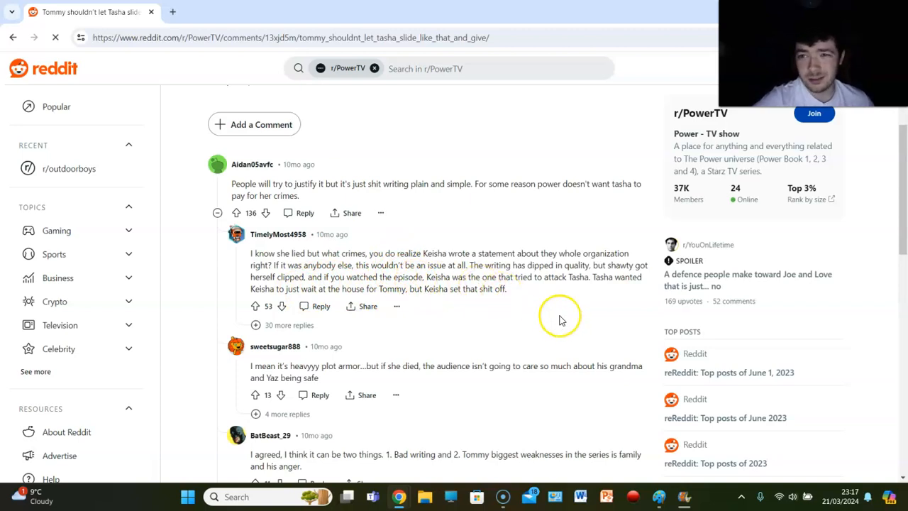
pyautogui.moveTo(500, 308)
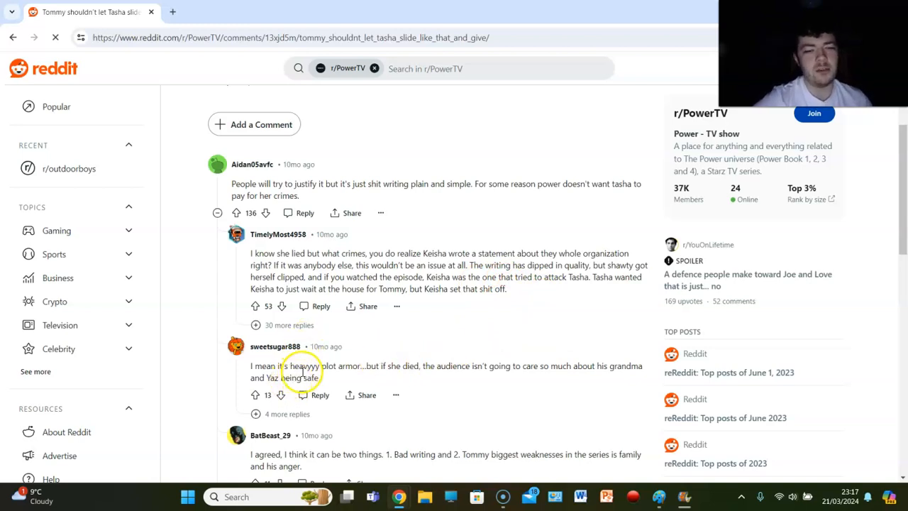
pyautogui.moveTo(449, 376)
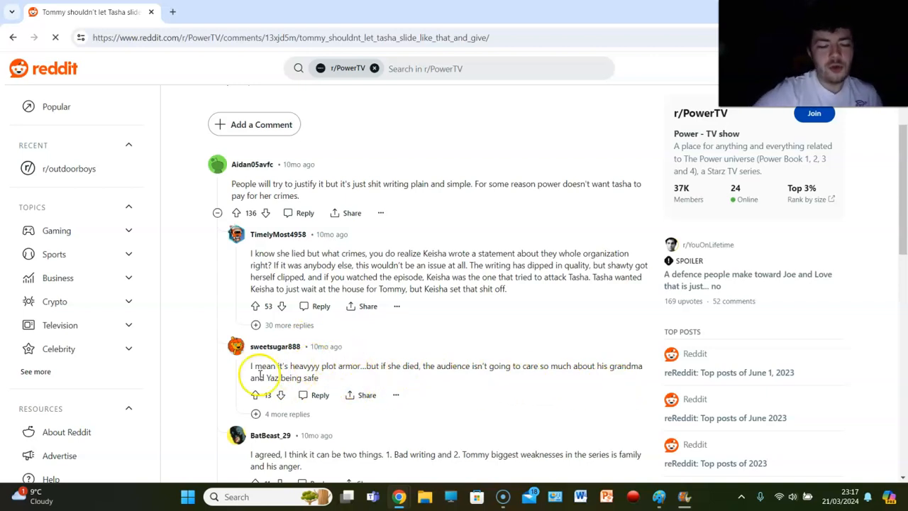
pyautogui.moveTo(294, 440)
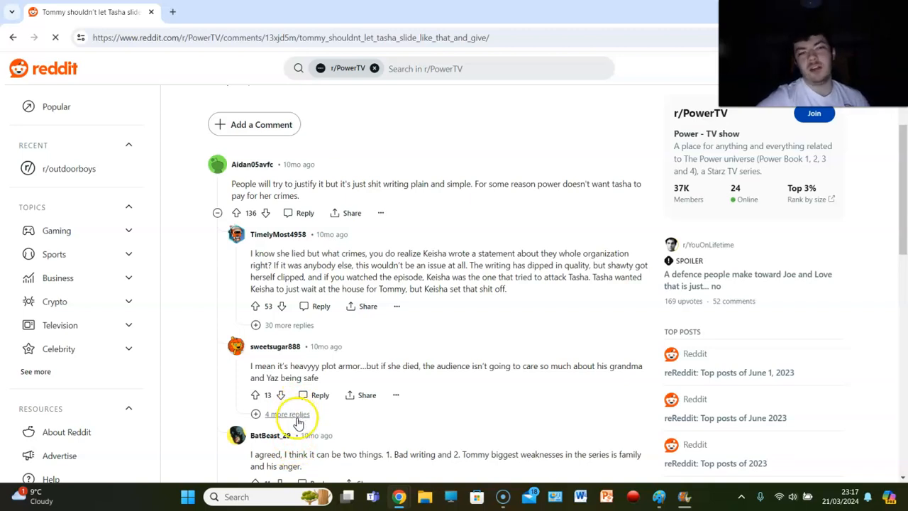
pyautogui.moveTo(456, 415)
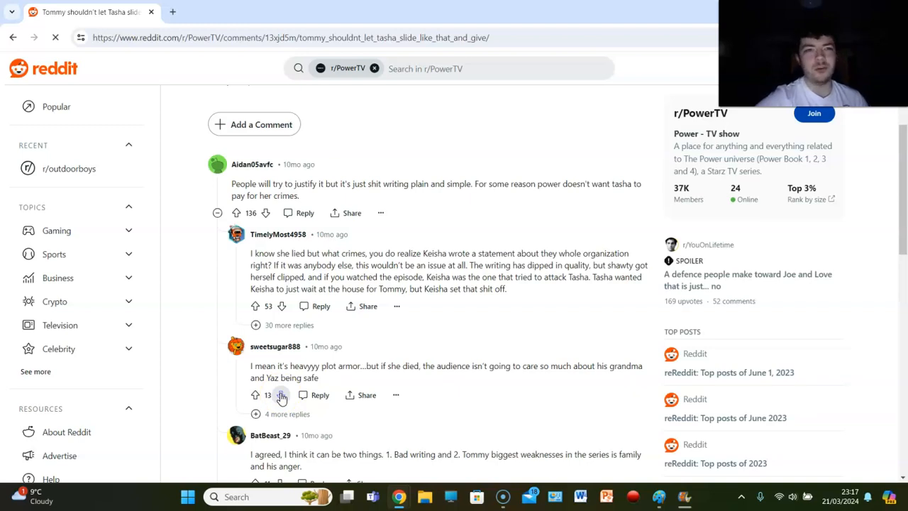
# - Scroll down past the Keisha discussion to the comment arguing the Tommy and Tasha writing makes no sense
pyautogui.click(281, 396)
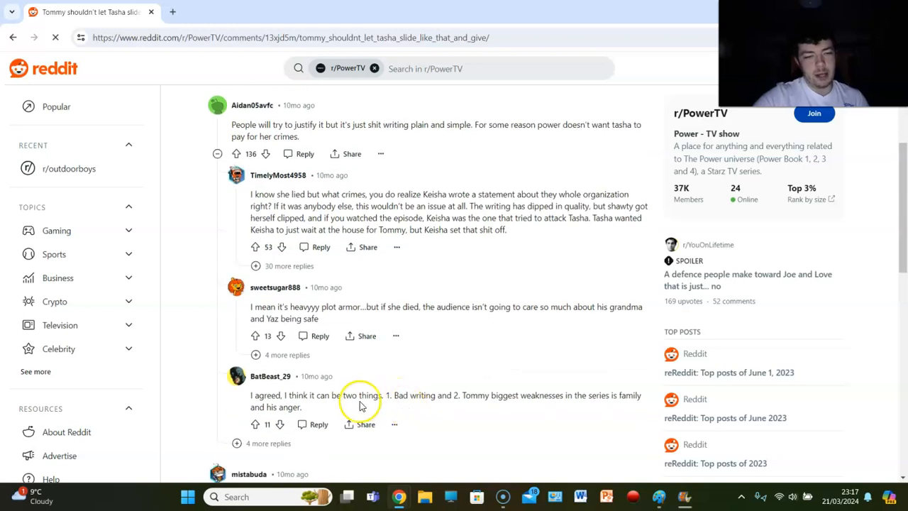
pyautogui.moveTo(320, 405)
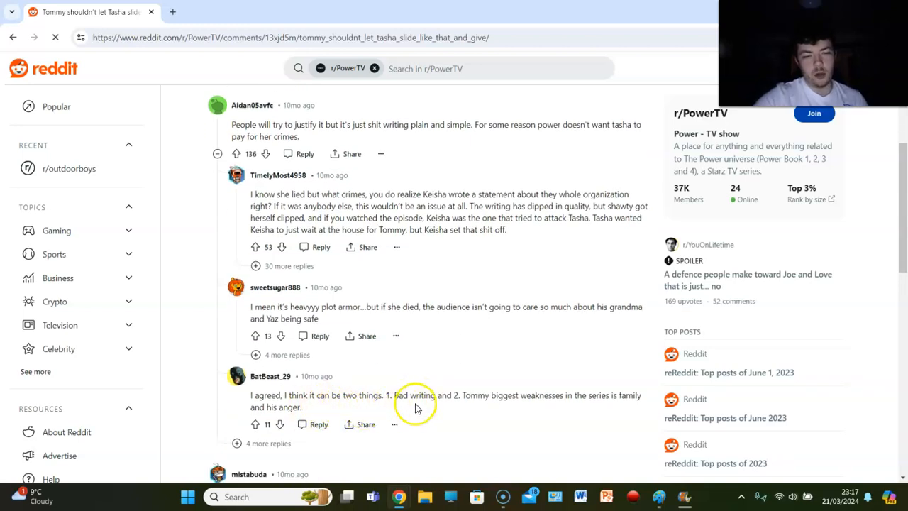
pyautogui.moveTo(522, 412)
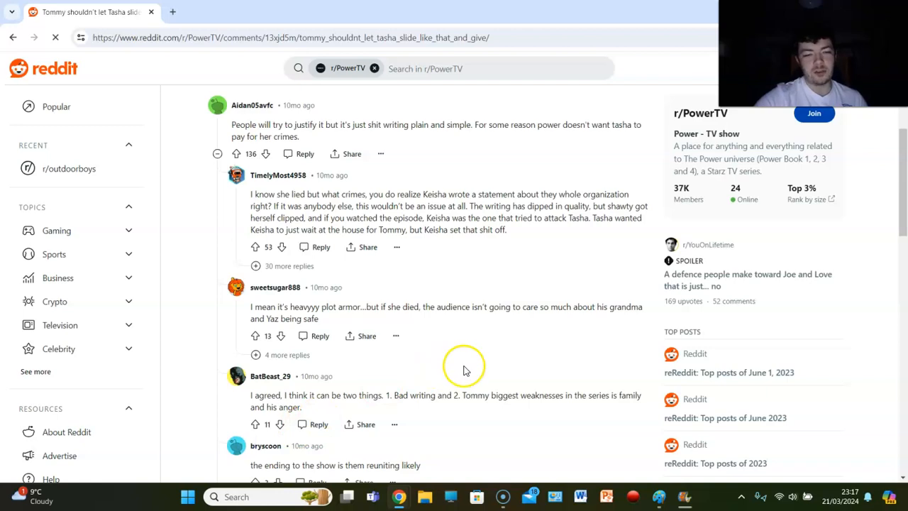
pyautogui.scroll(-3)
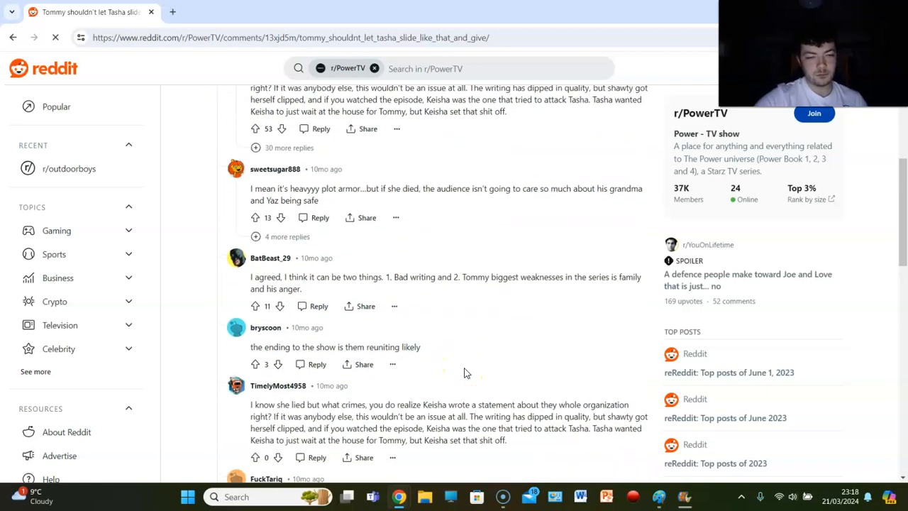
pyautogui.scroll(-3)
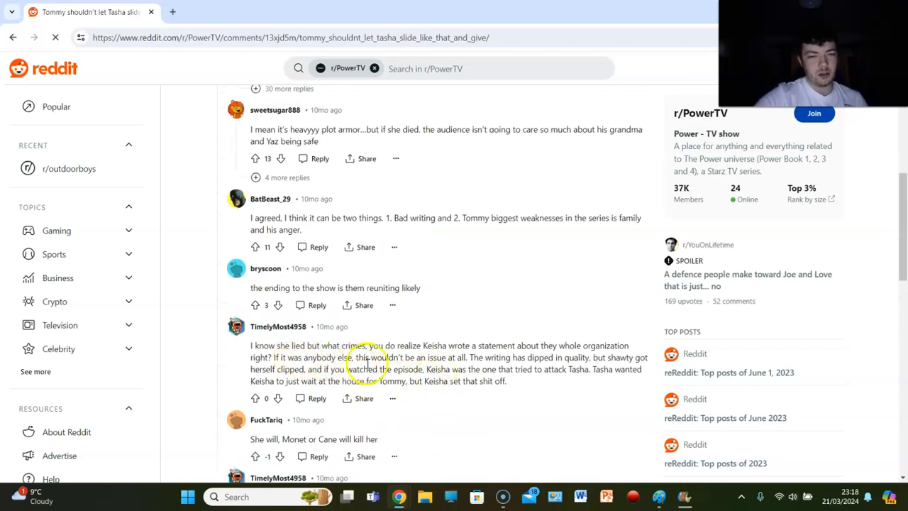
pyautogui.scroll(-3)
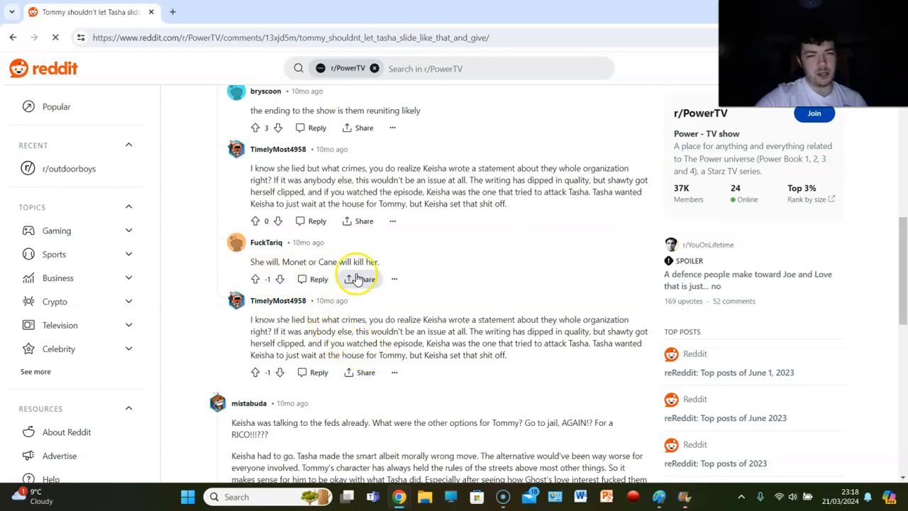
pyautogui.scroll(-3)
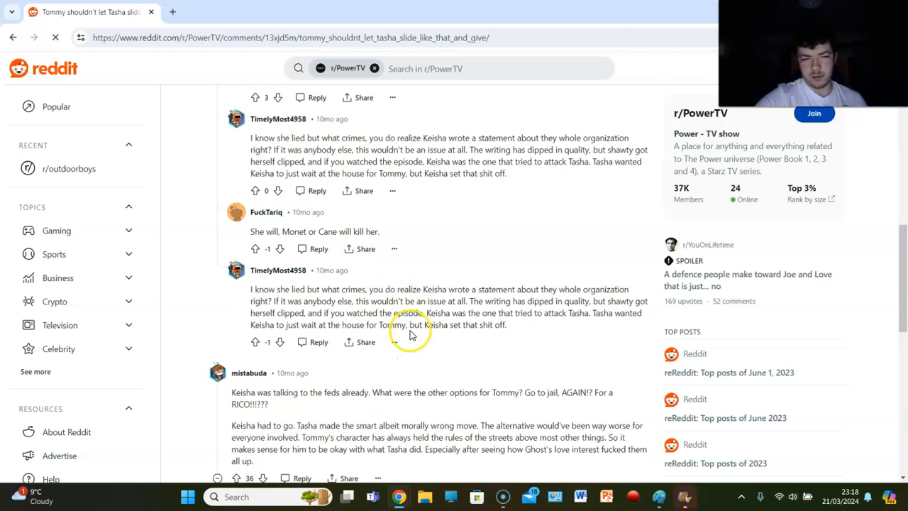
pyautogui.scroll(-3)
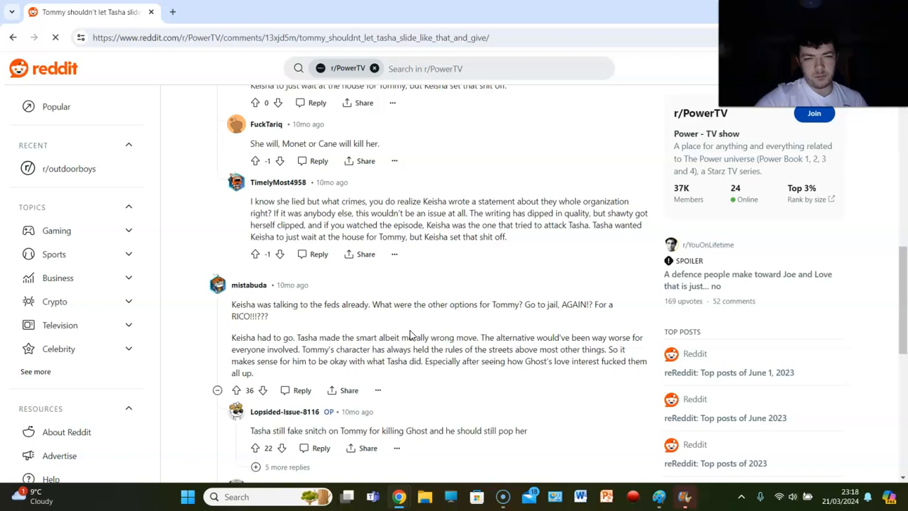
pyautogui.scroll(-3)
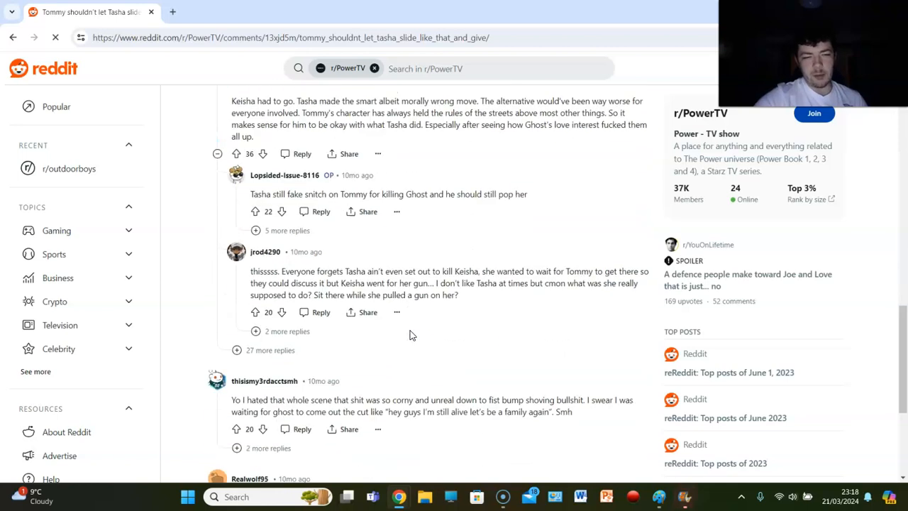
pyautogui.scroll(-3)
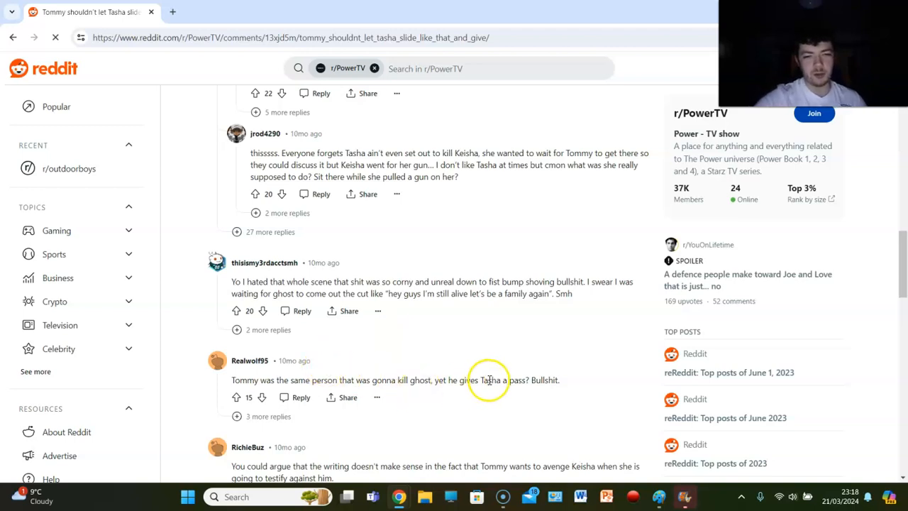
pyautogui.moveTo(537, 429)
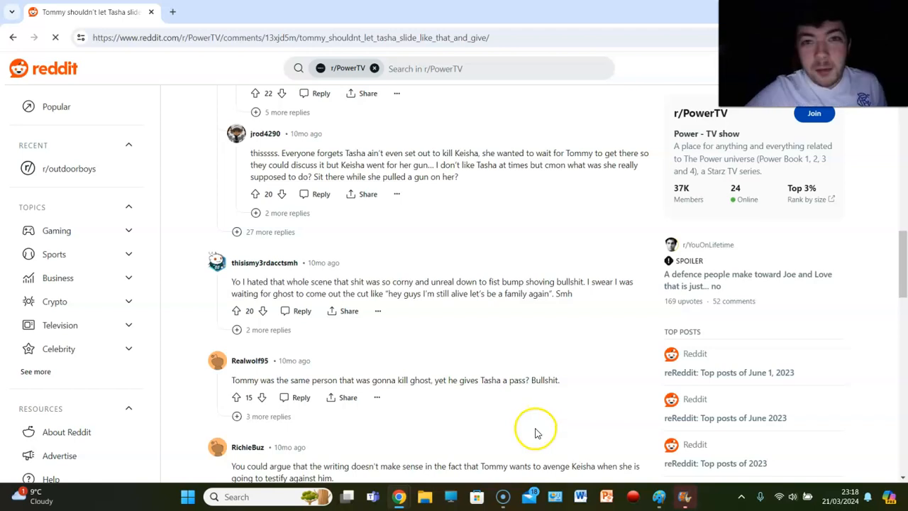
pyautogui.moveTo(541, 445)
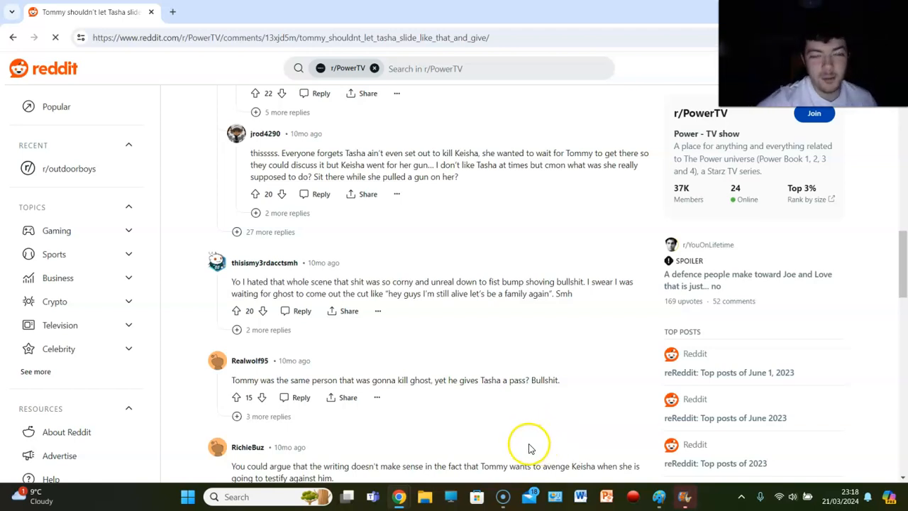
pyautogui.moveTo(630, 231)
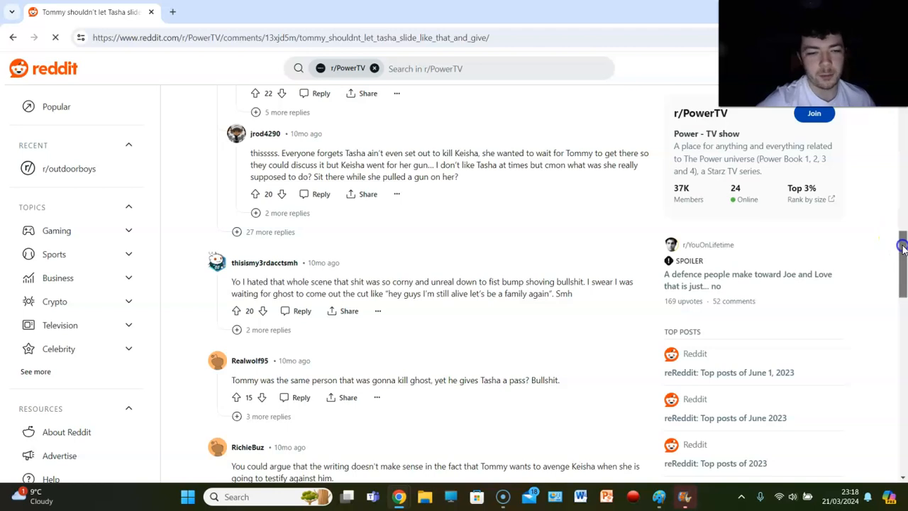
pyautogui.scroll(-3)
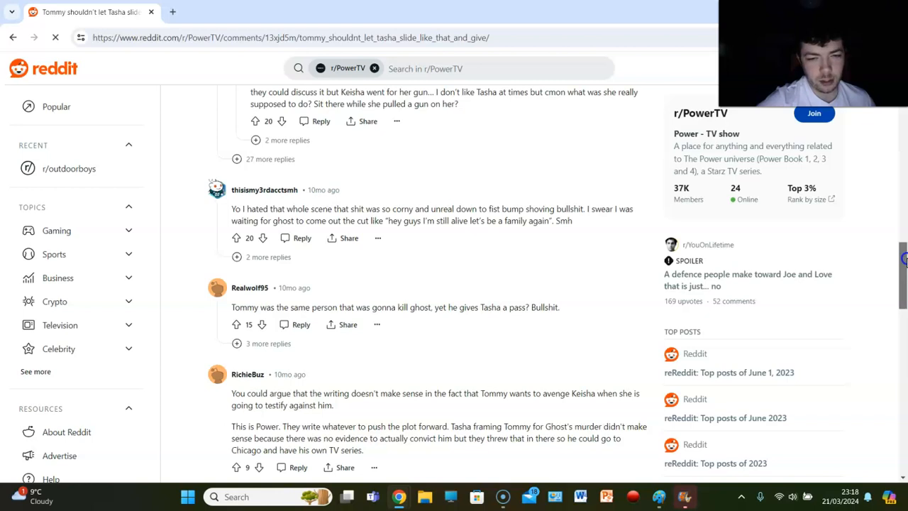
pyautogui.scroll(-3)
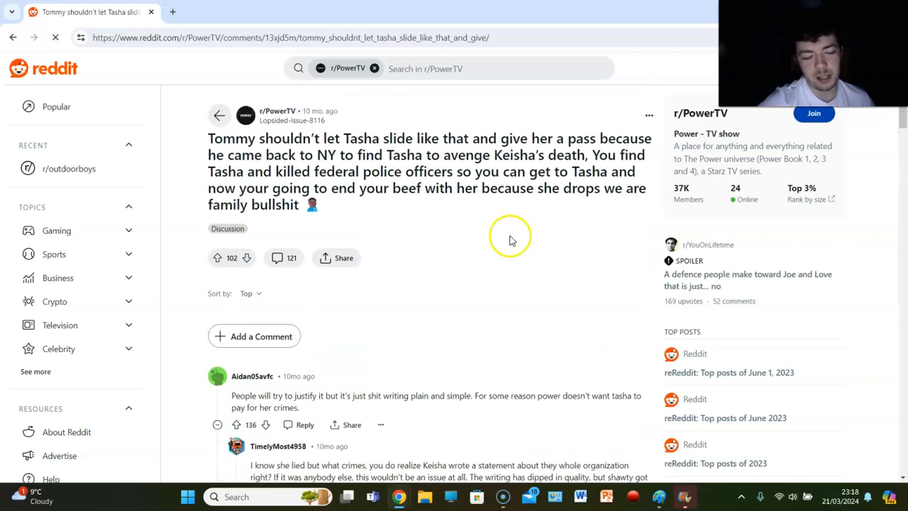
pyautogui.moveTo(511, 256)
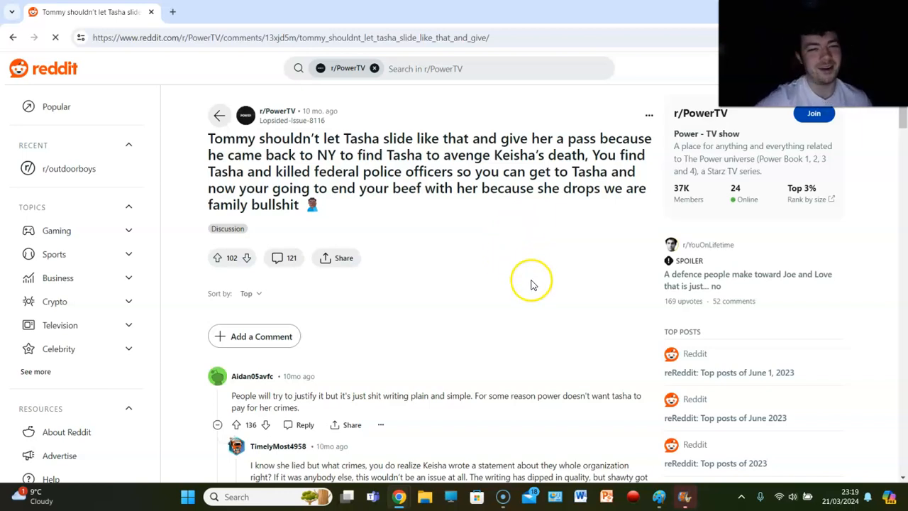
pyautogui.moveTo(533, 303)
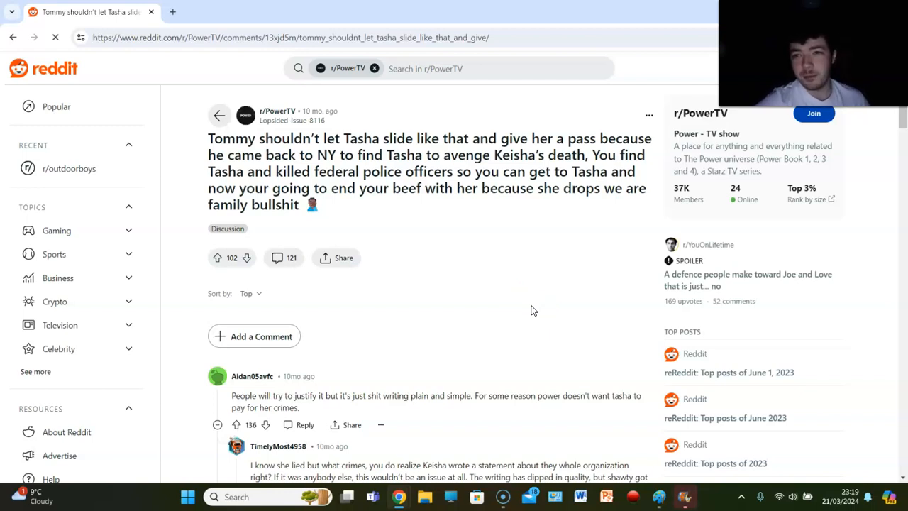
pyautogui.moveTo(506, 302)
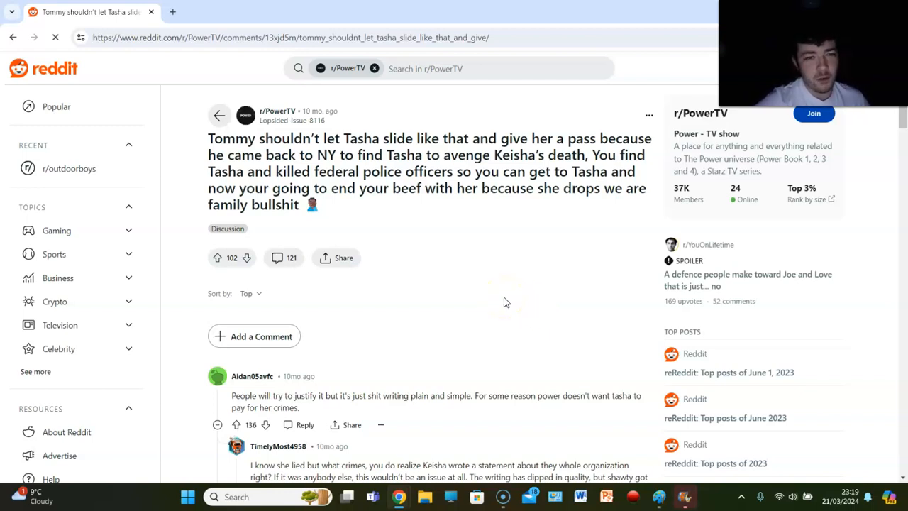